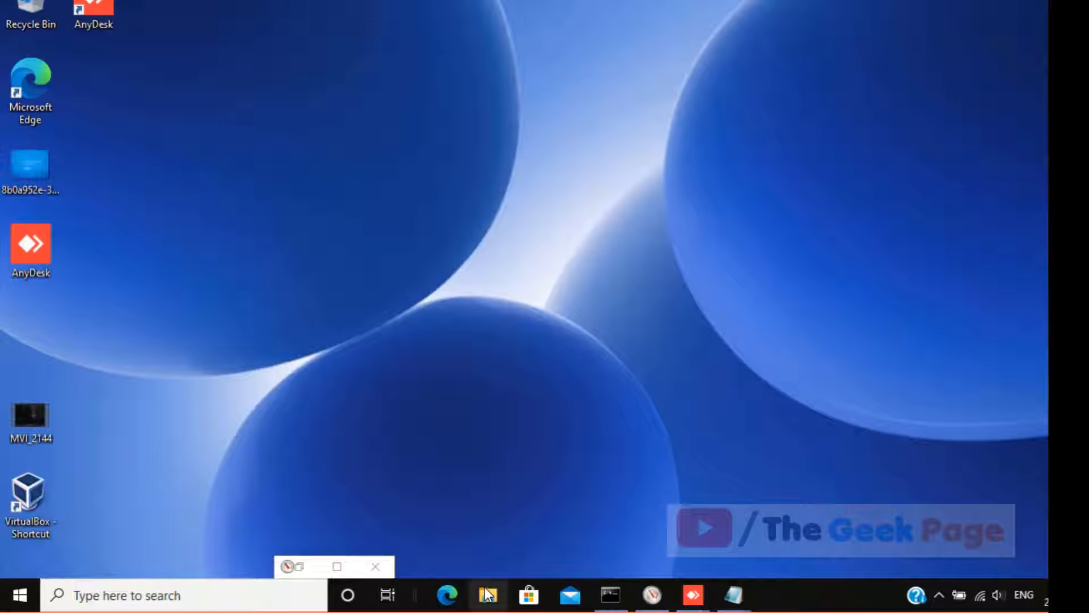
# - Try deleting the 7-Zip folder from Program Files with administrator permission; it fails with a file-in-use warning
pyautogui.click(488, 596)
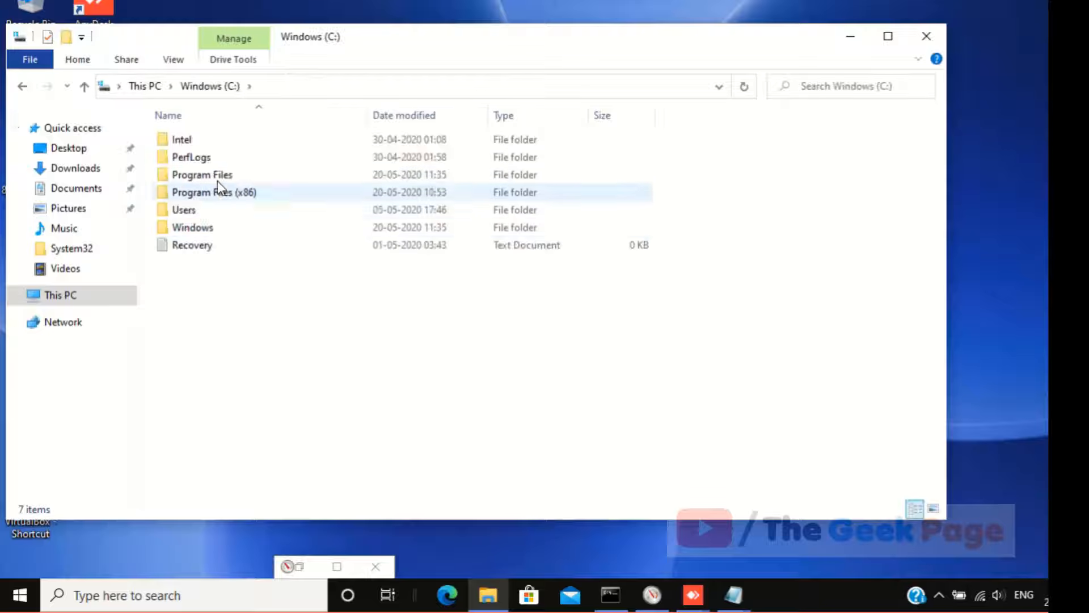
pyautogui.doubleClick(202, 174)
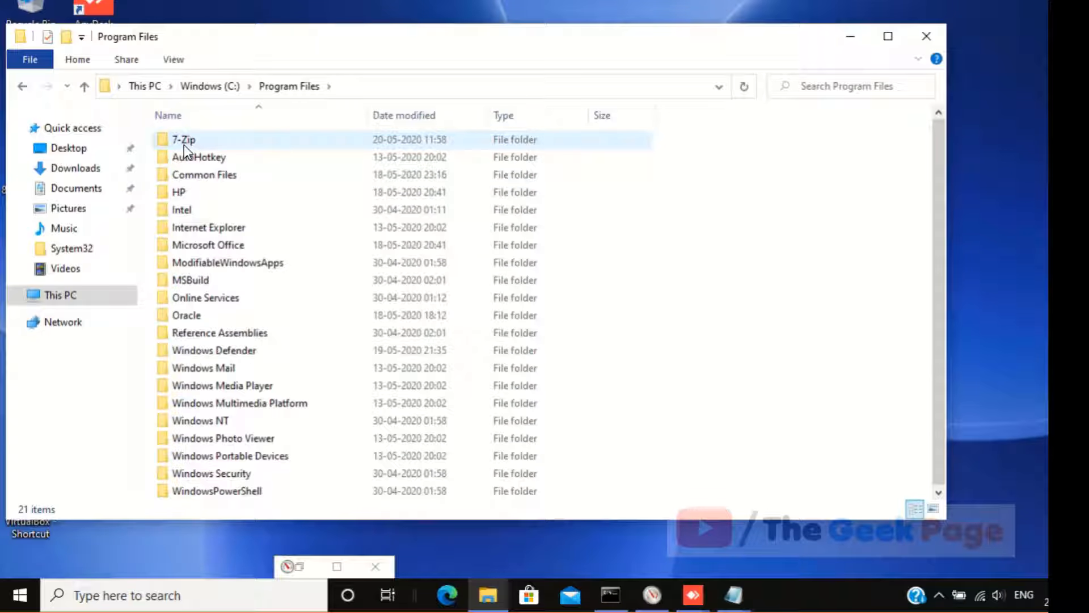
pyautogui.press('Delete')
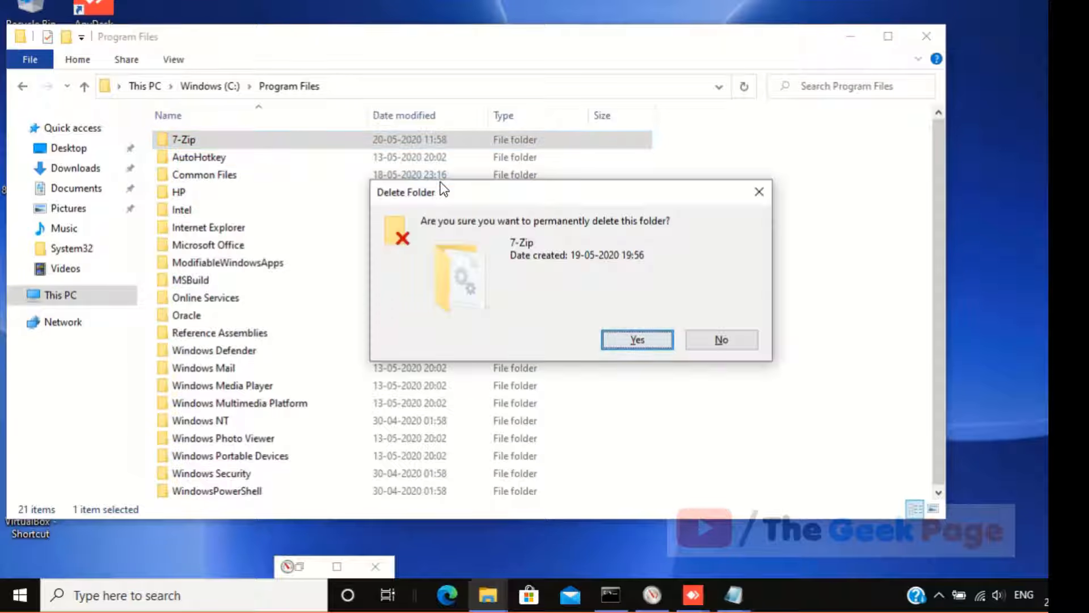
pyautogui.click(635, 340)
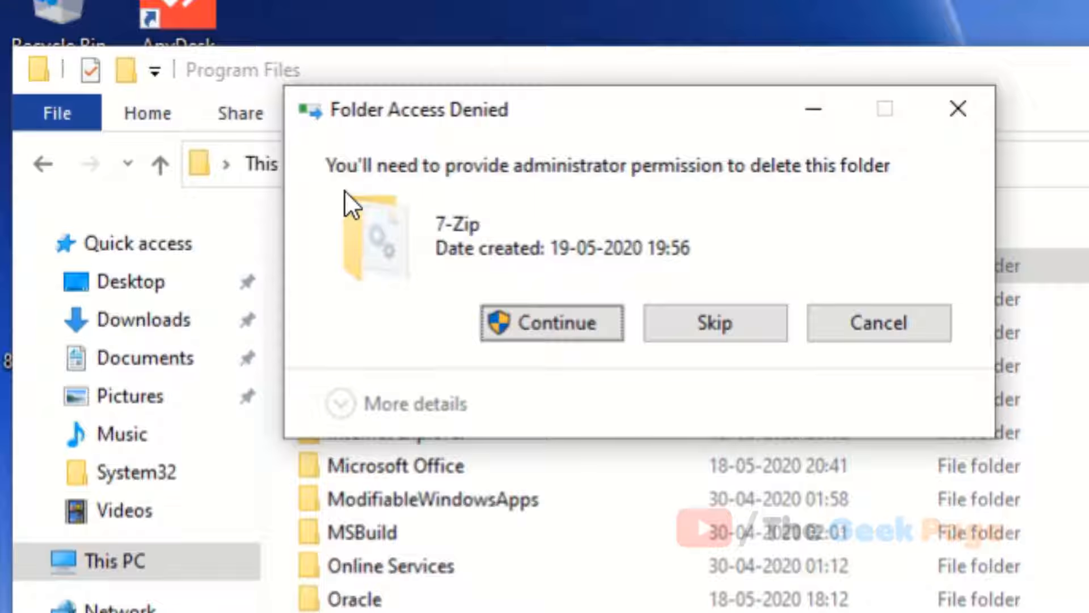
pyautogui.click(552, 322)
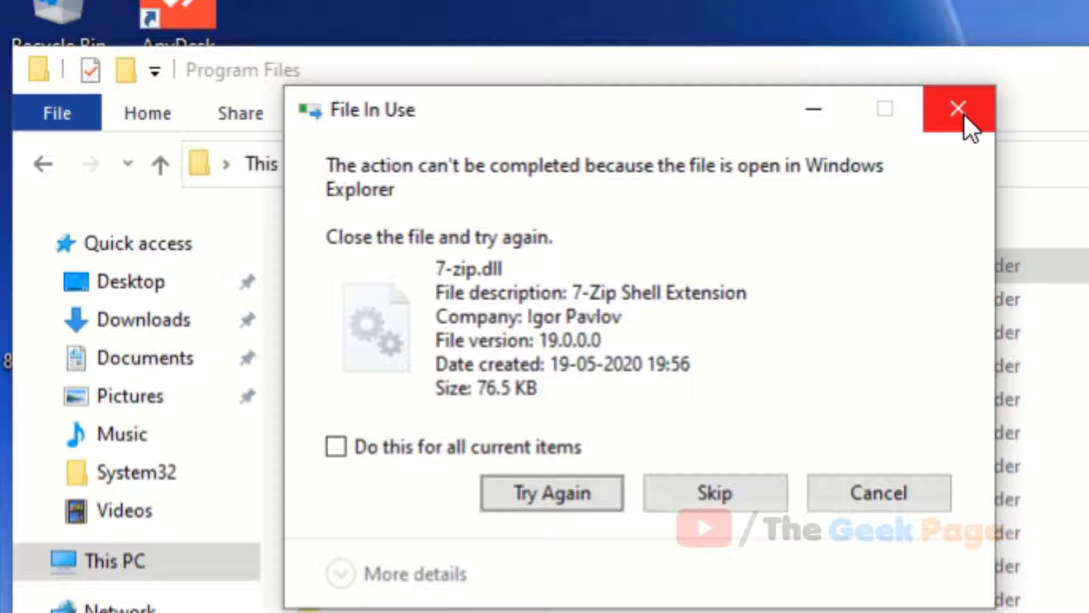
pyautogui.click(960, 109)
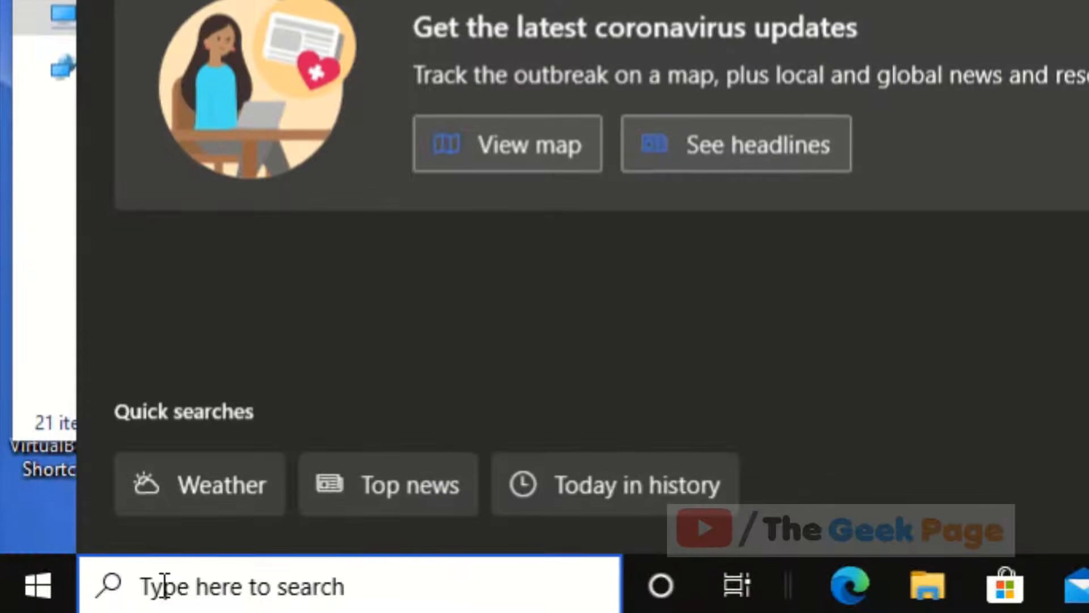
# - Launch an administrator Command Prompt via Start search 'cmd', then search 'resm' for Resource Monitor
pyautogui.write('cmd')
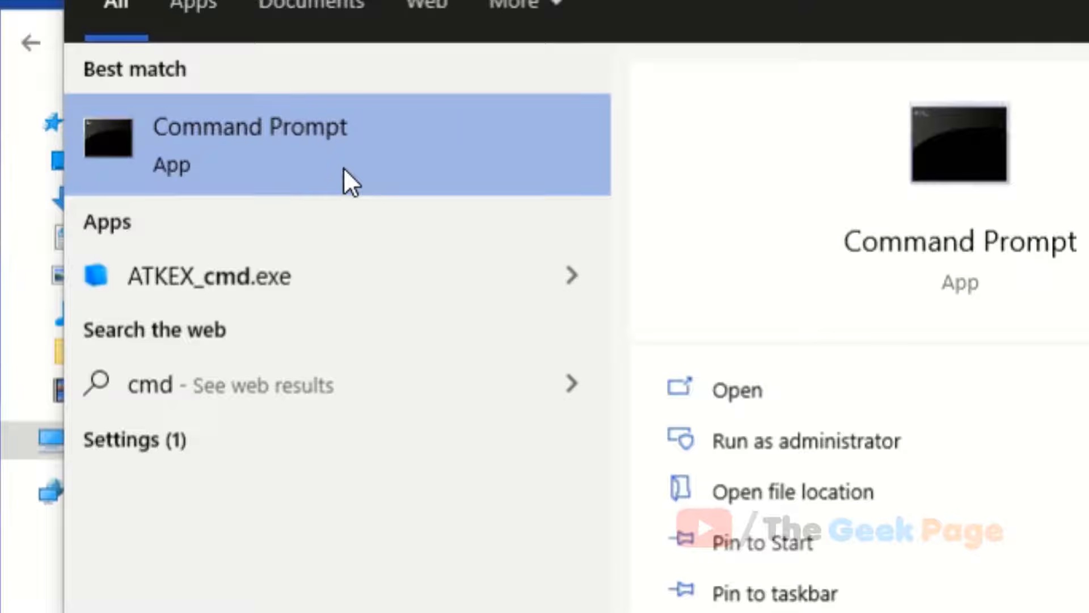
pyautogui.click(805, 441)
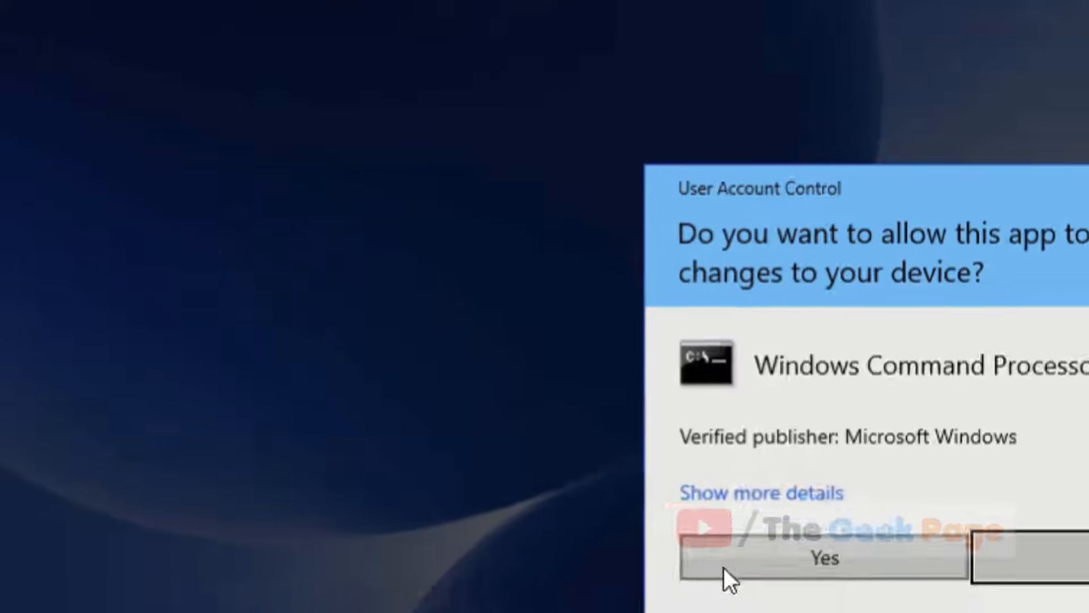
pyautogui.click(824, 558)
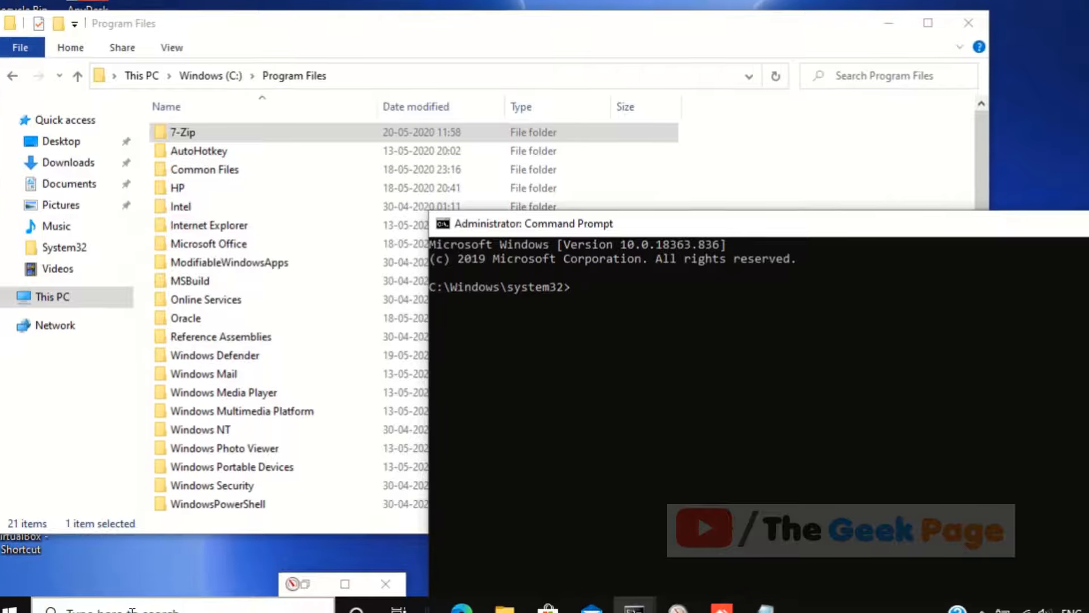
pyautogui.write('resm')
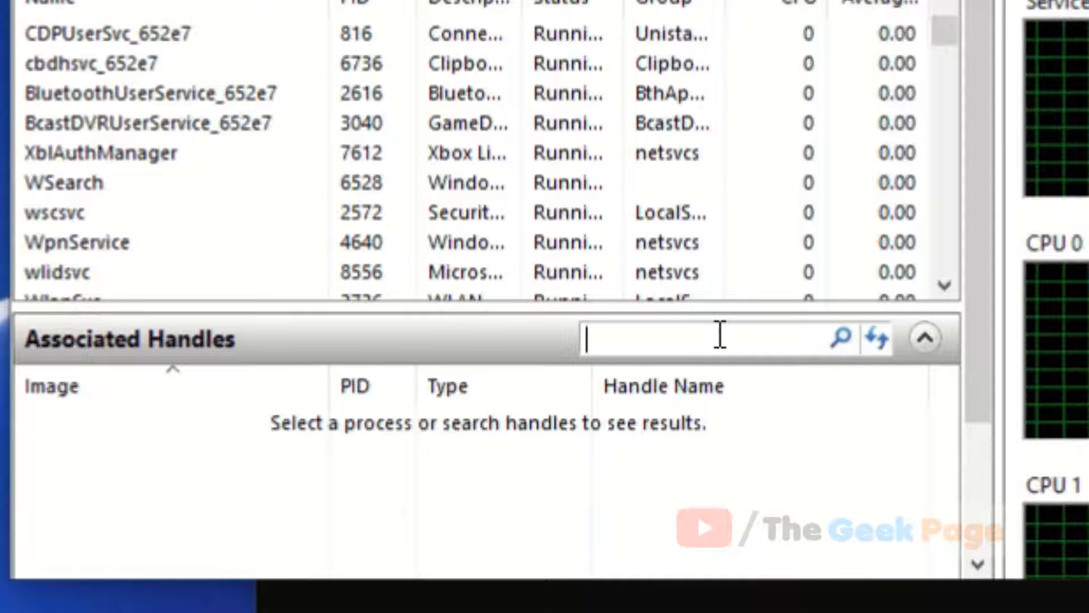
# - Search Associated Handles for '7-zip' and end the explorer.exe process holding the folder
pyautogui.write('7')
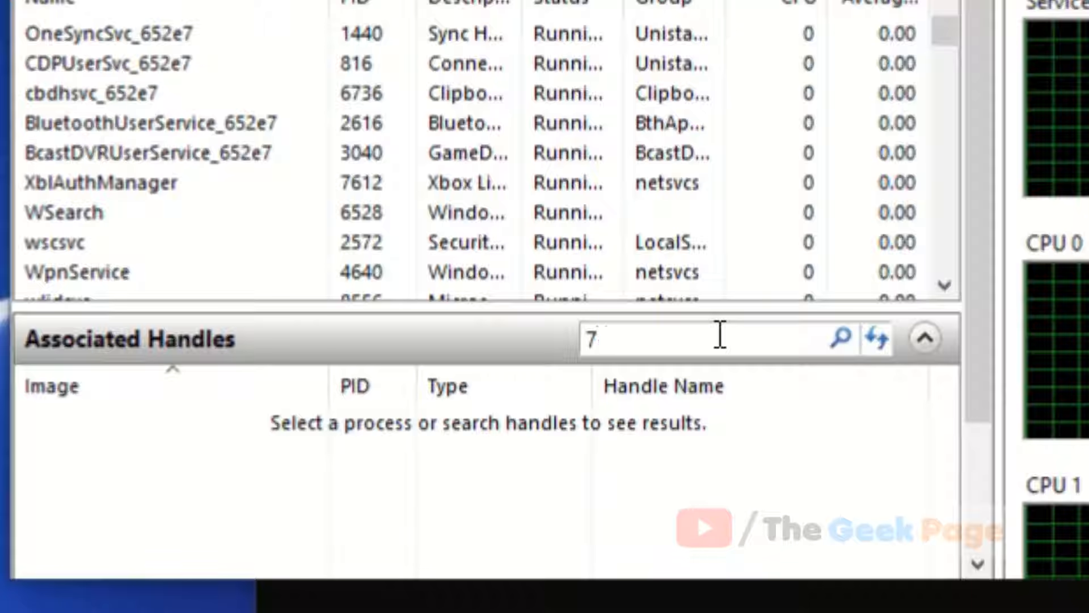
pyautogui.write('-zip')
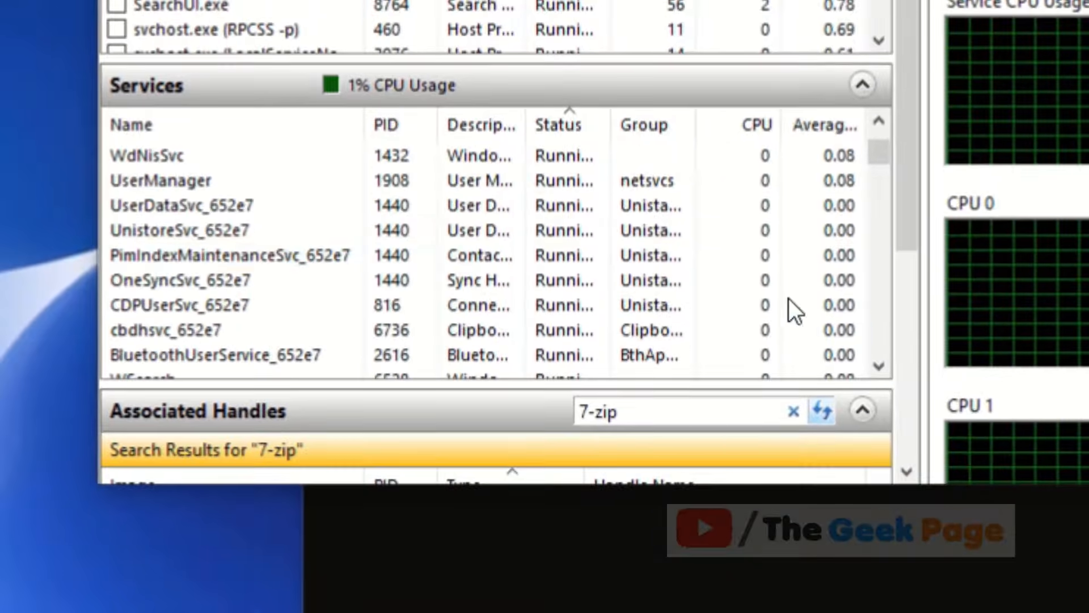
pyautogui.click(822, 411)
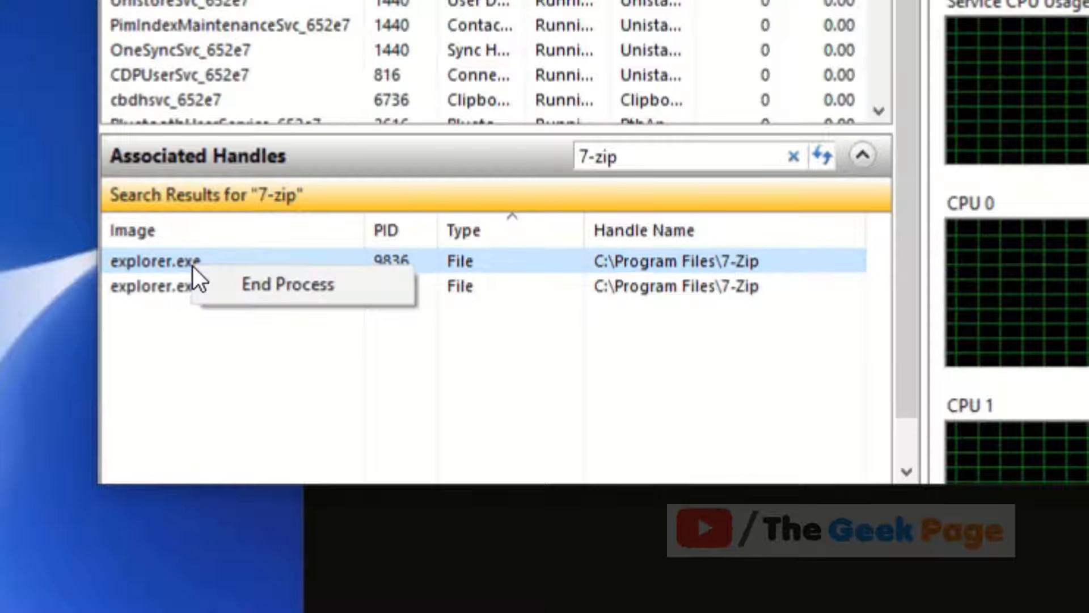
pyautogui.click(287, 283)
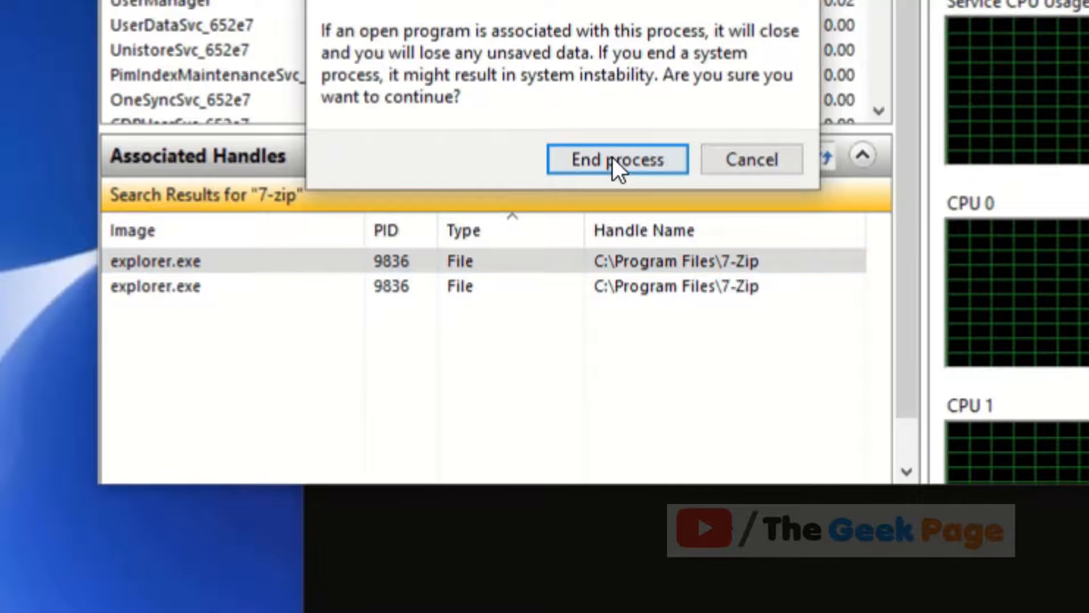
pyautogui.click(615, 159)
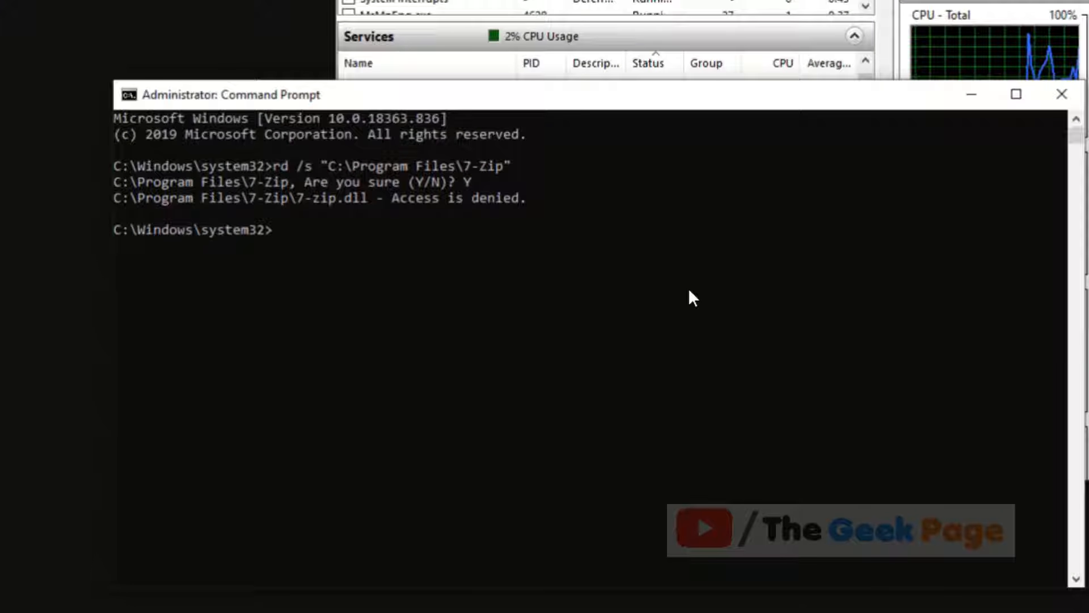
pyautogui.moveTo(301, 259)
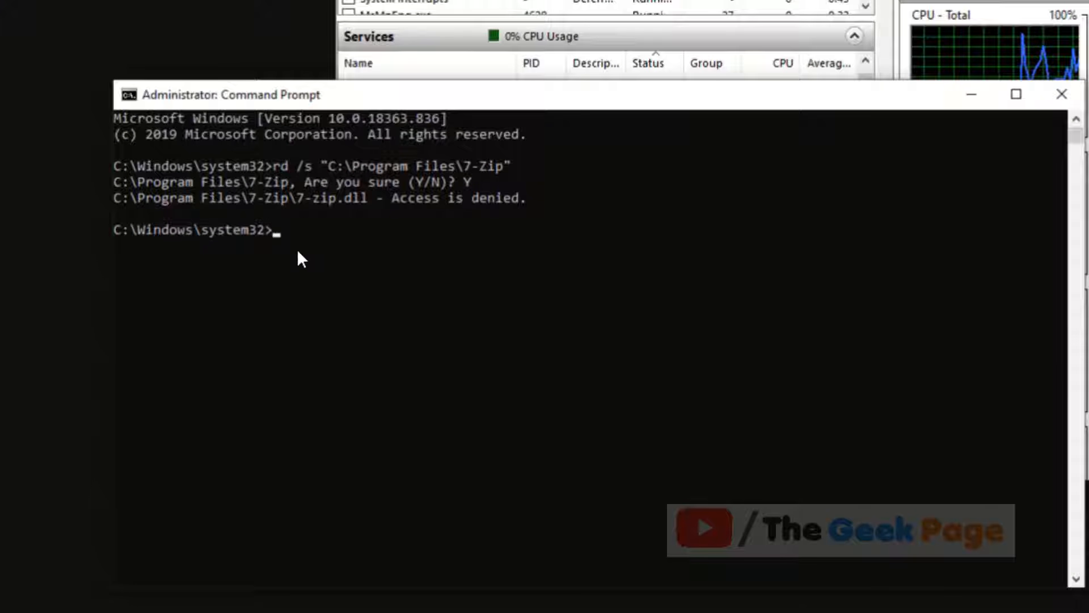
# - Remove C:\Program Files\7-Zip with rd /s, answer y, then minimise the window
pyautogui.write('r')
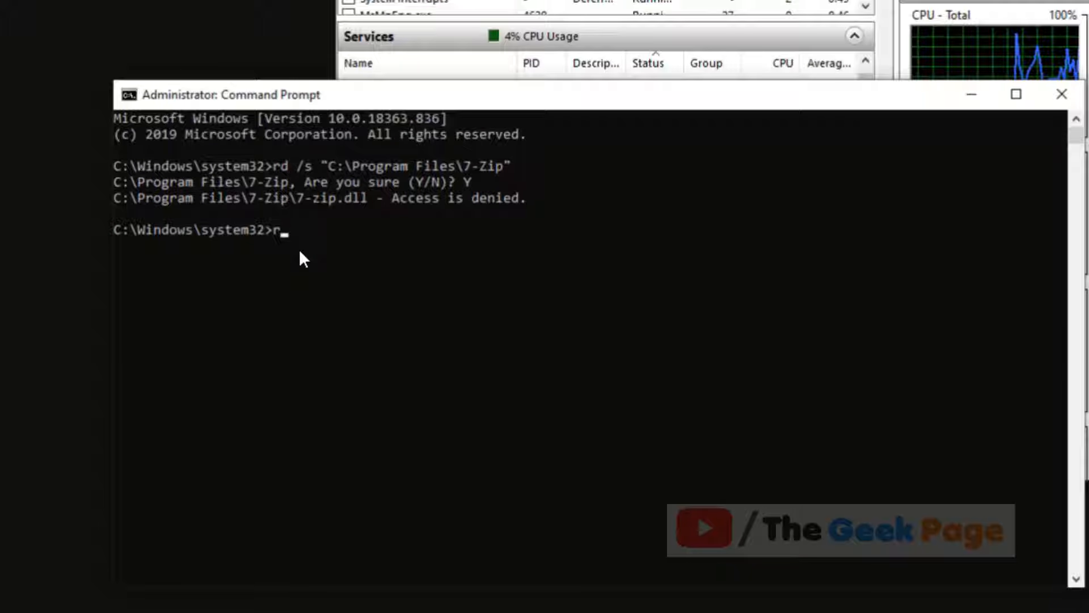
pyautogui.write('rd /s "C:\\Program Files\\7-Zip')
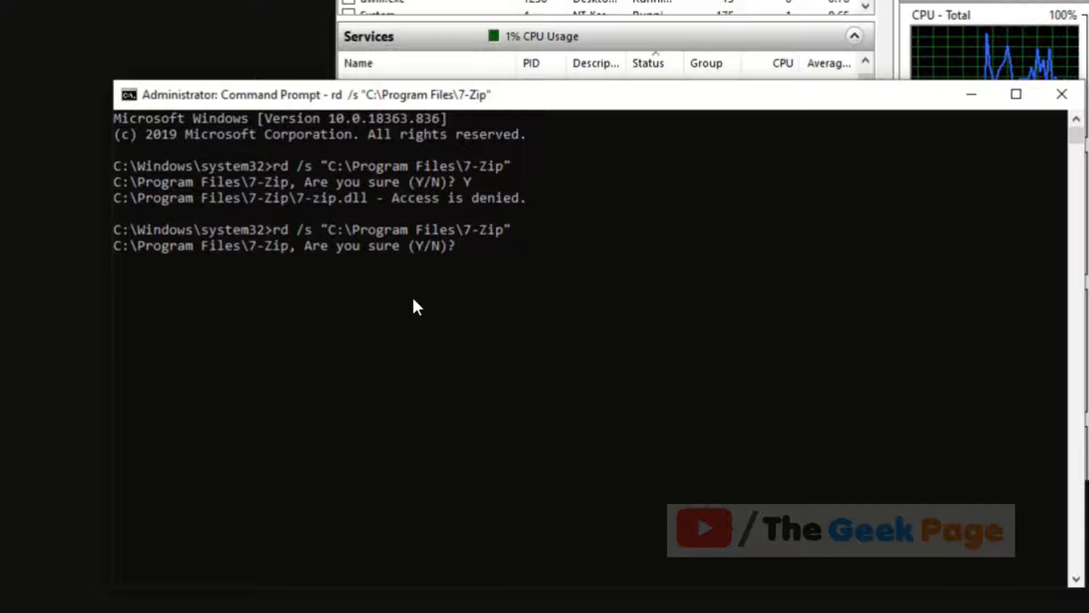
pyautogui.write('y')
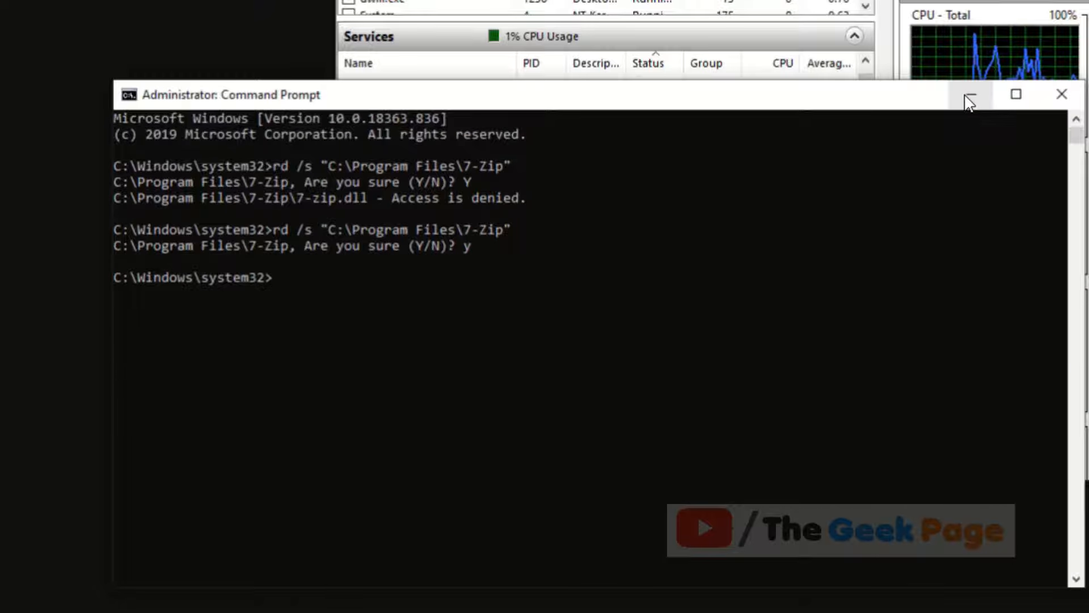
pyautogui.click(968, 94)
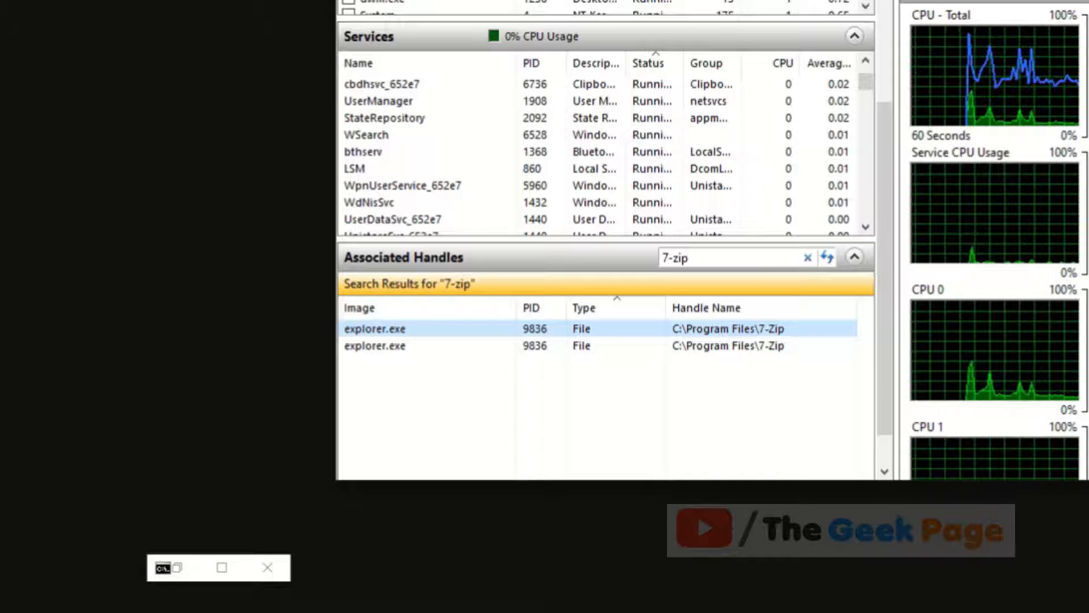
# - Run explorer.exe as a new task from Task Manager to restore the desktop and taskbar
pyautogui.press('ctrl+shift+escape')
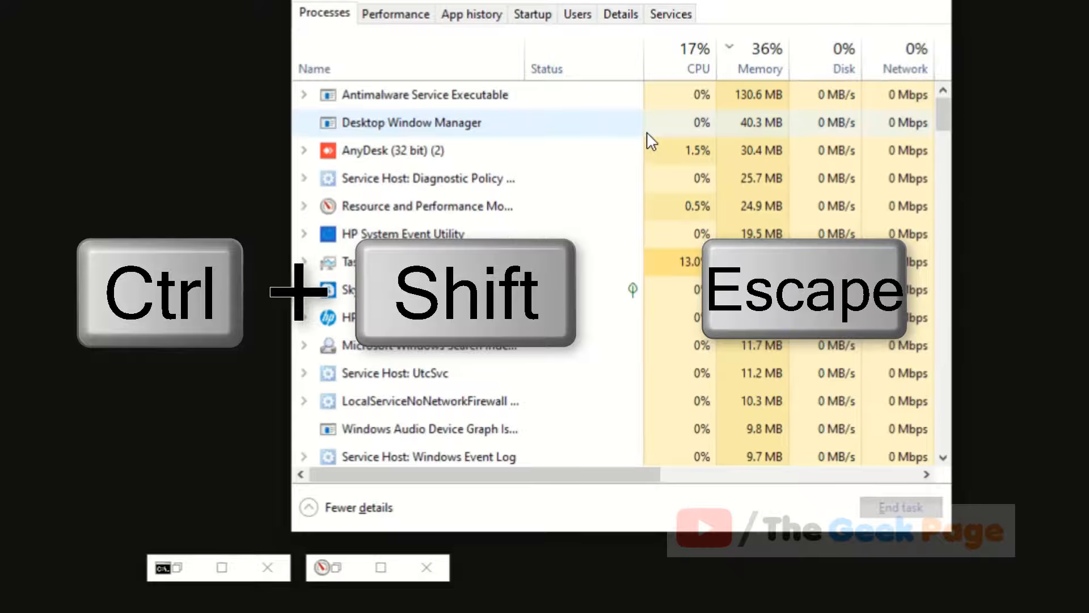
pyautogui.click(440, 101)
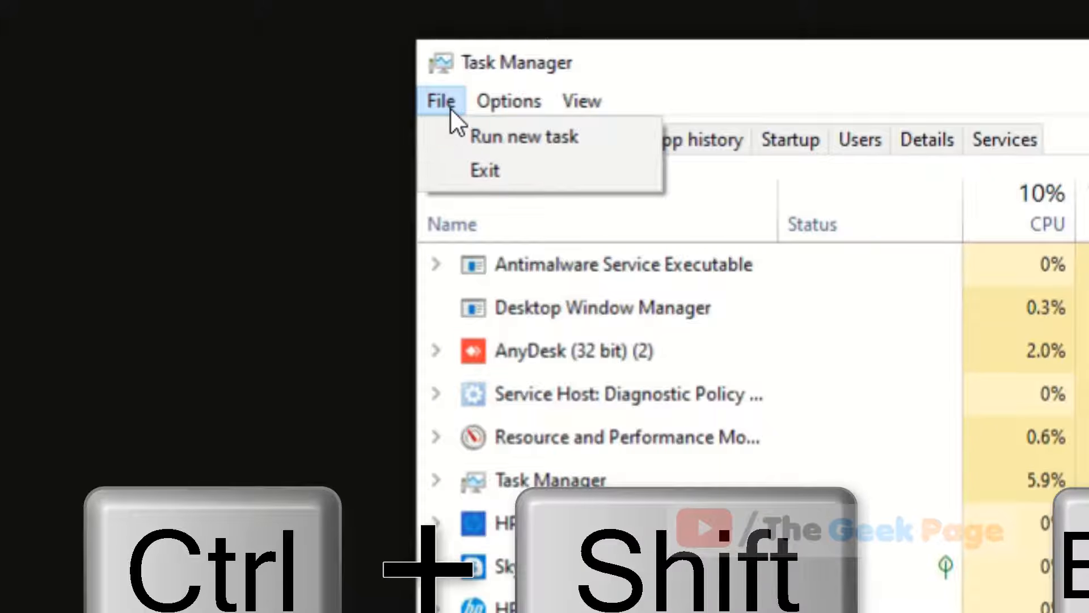
pyautogui.click(525, 136)
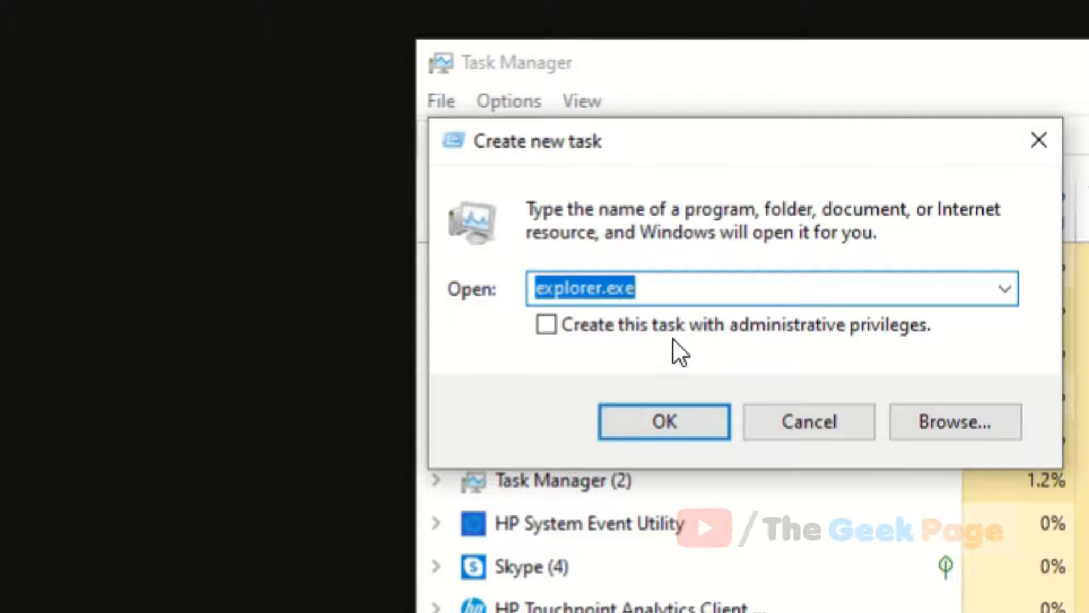
pyautogui.write('expl')
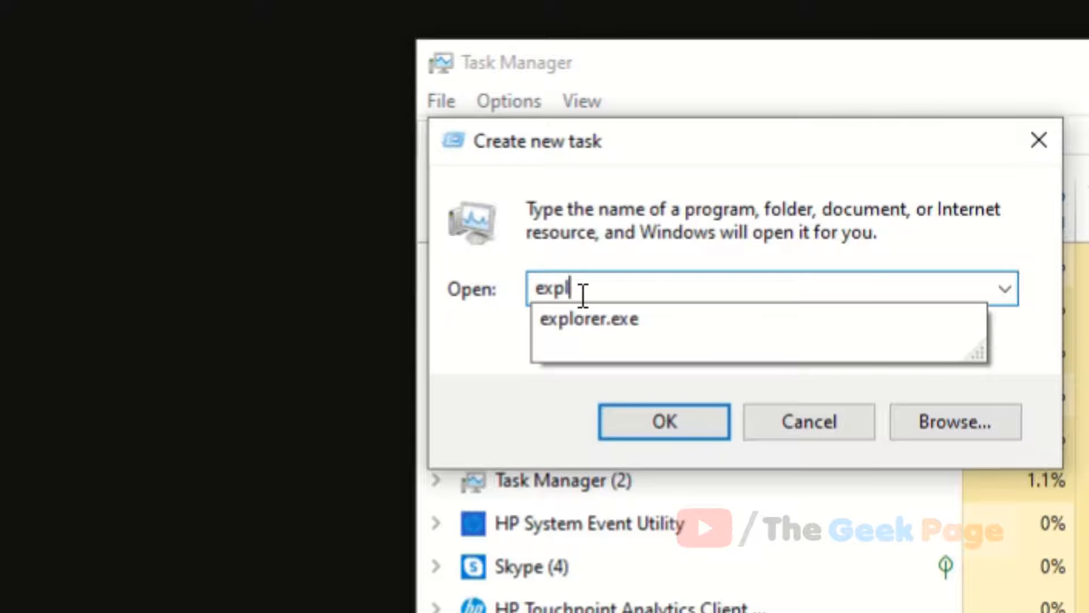
pyautogui.write('orer.exe')
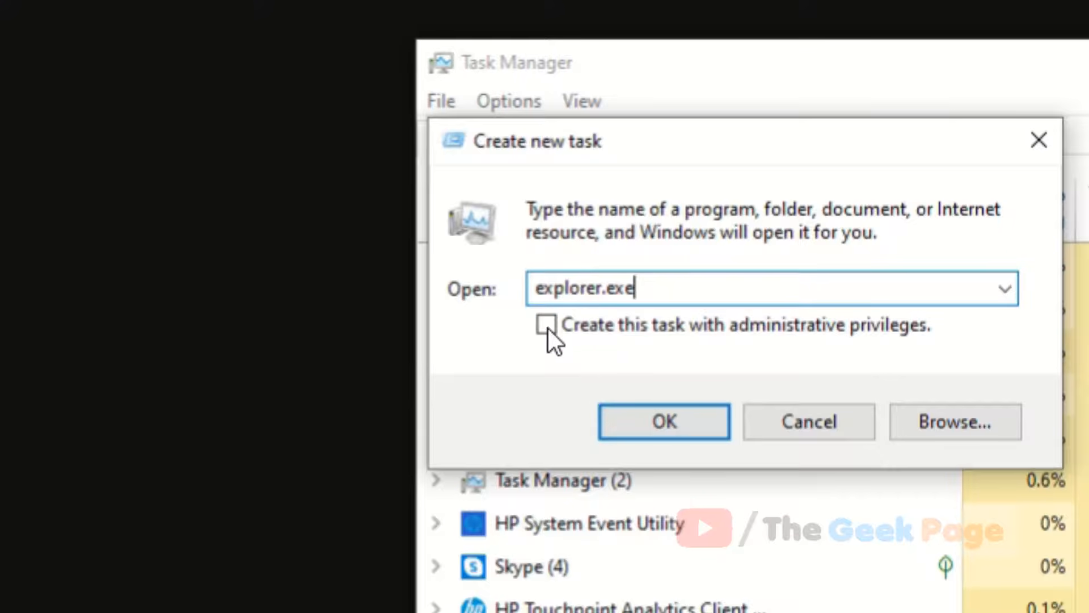
pyautogui.click(661, 421)
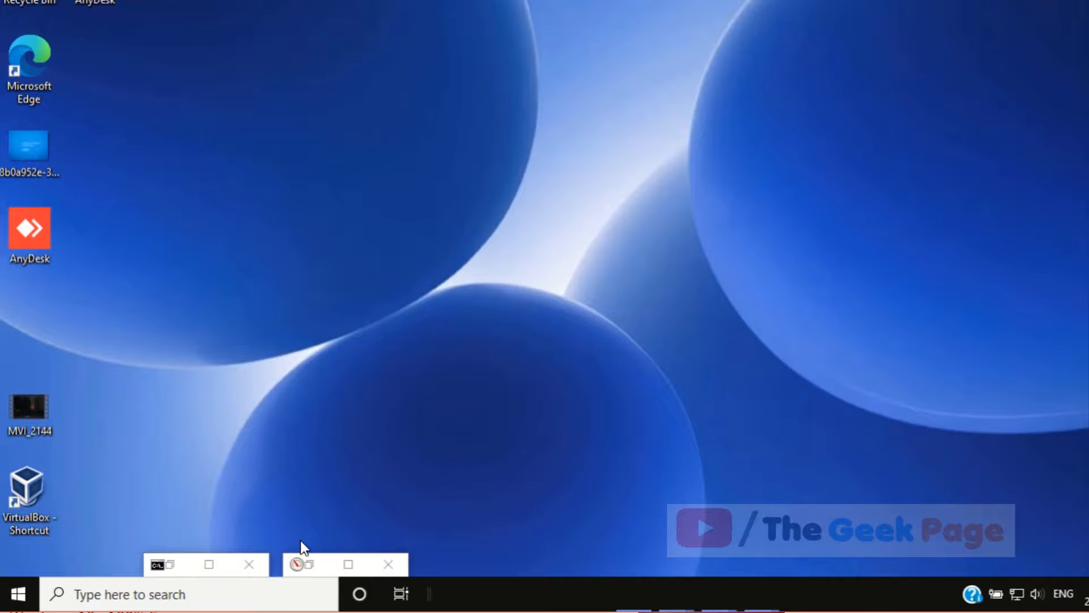
# - Browse to Windows (C:) > Program Files, confirming 7-Zip is no longer listed
pyautogui.click(388, 564)
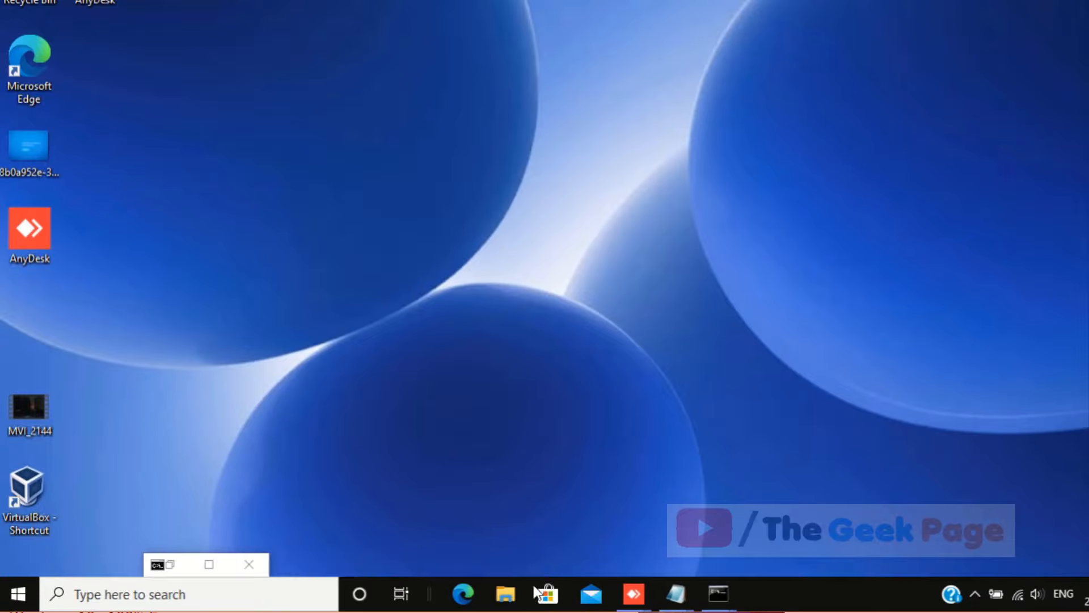
pyautogui.click(505, 593)
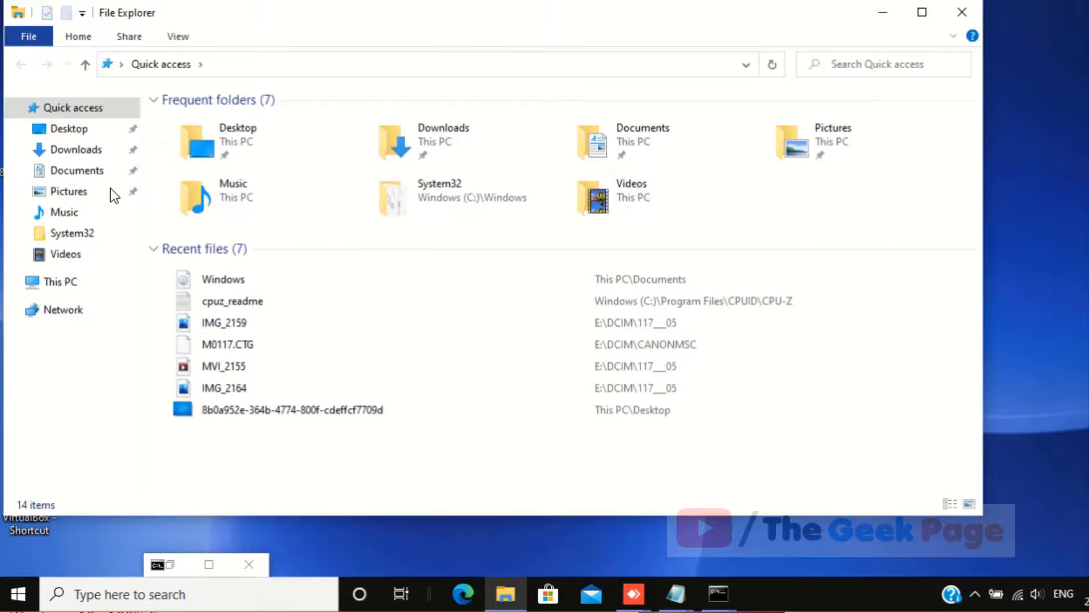
pyautogui.click(60, 282)
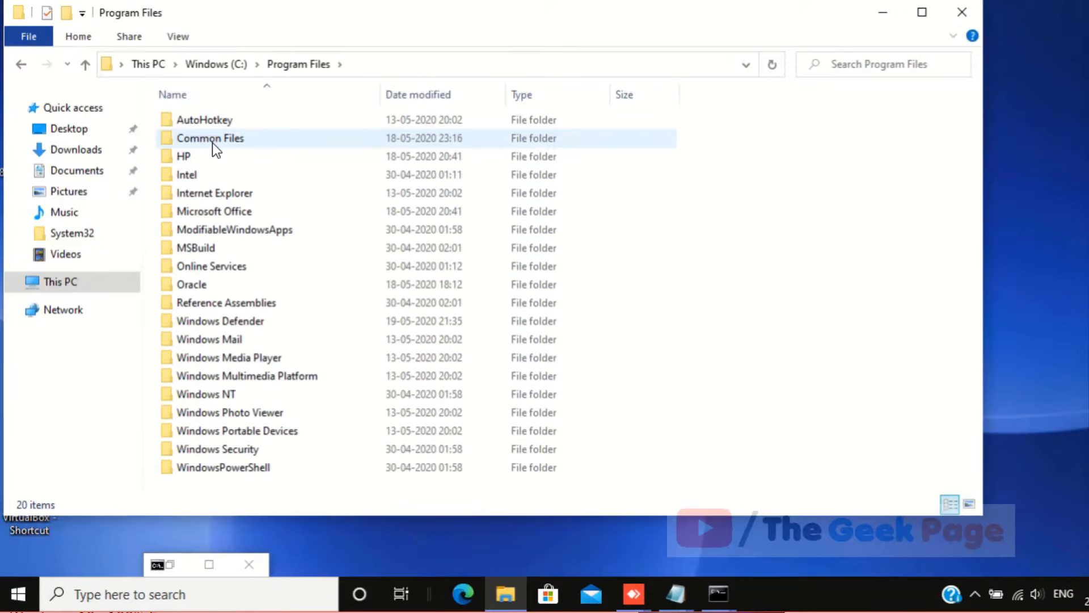
pyautogui.click(840, 277)
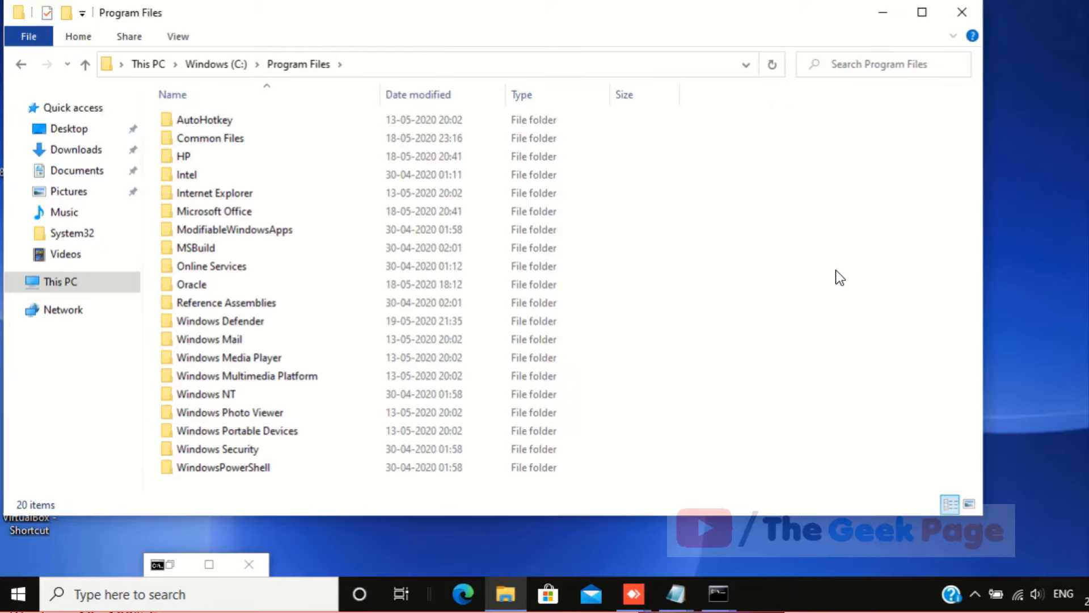